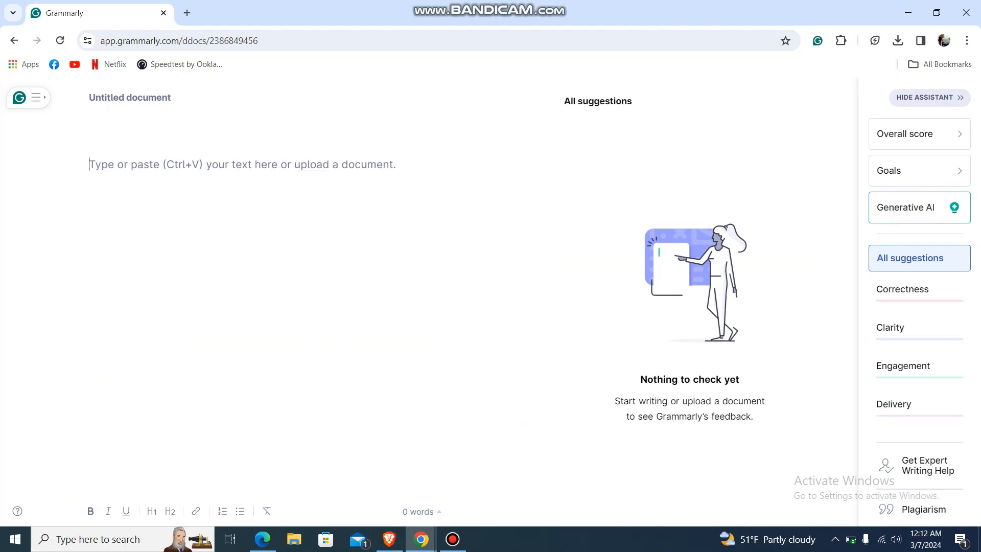
Paste the letter into the blank document and finish the writing-goals setup with defaults.
type("how to make grammarly correct everything at once")
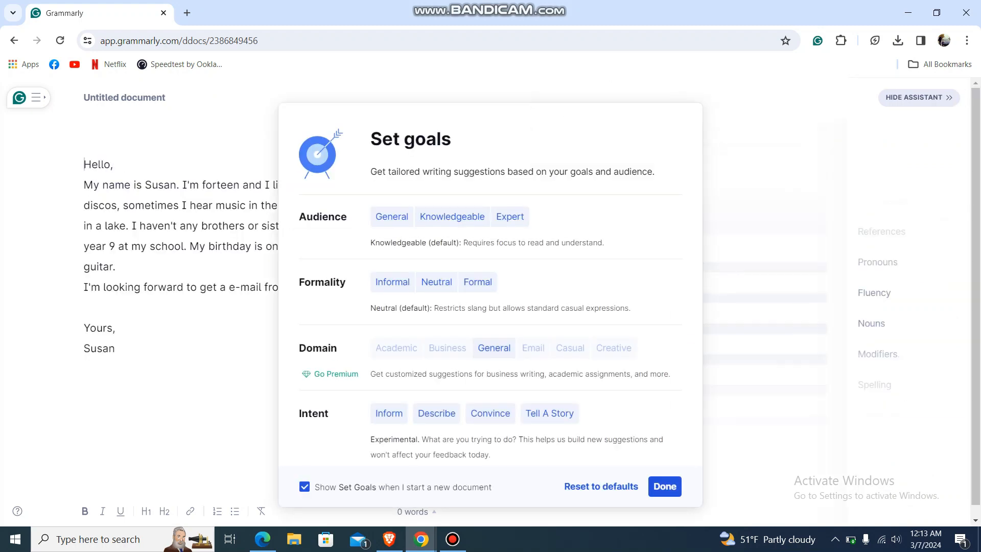
left_click(664, 487)
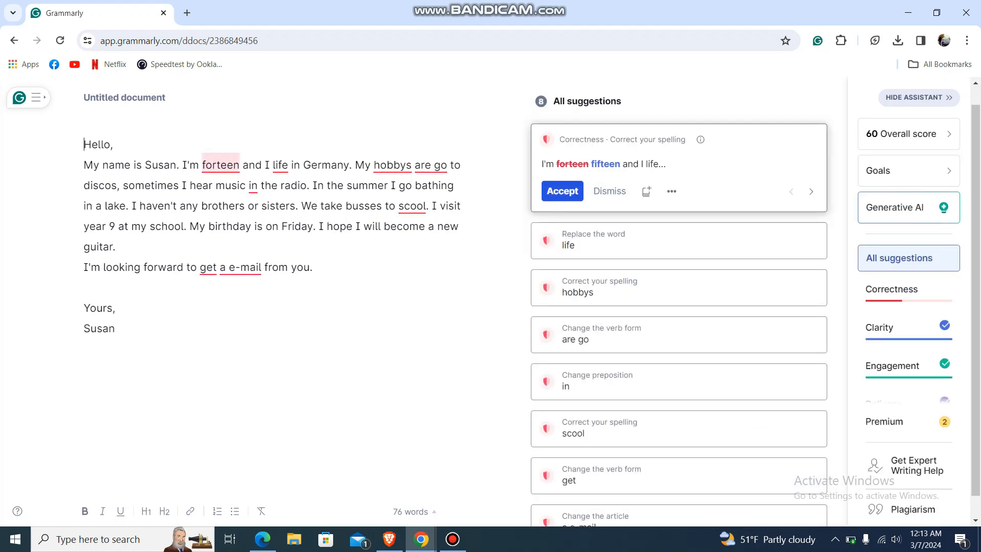
Accept the fixes forteen→fifteen, life→live and hobbys→hobbies from the suggestion cards.
left_click(561, 191)
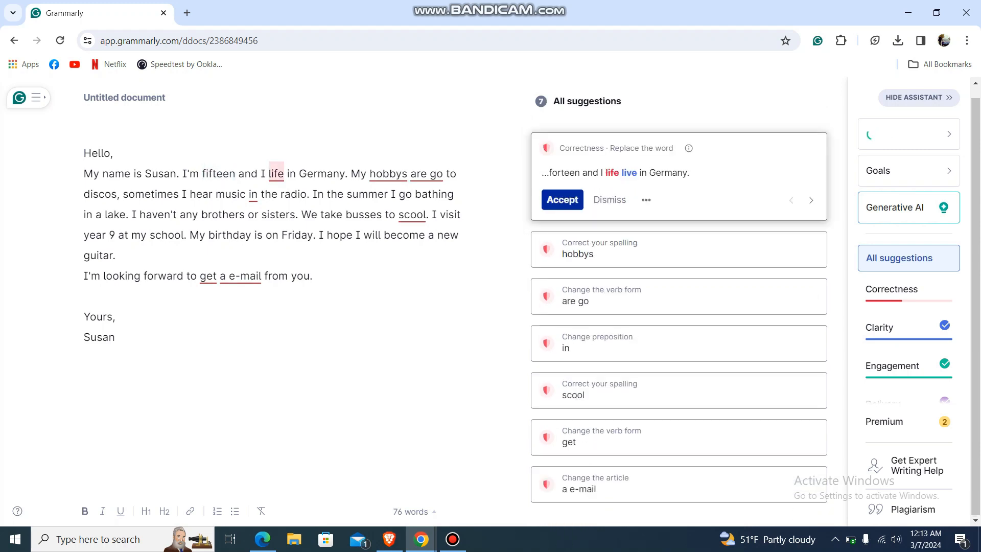
left_click(561, 200)
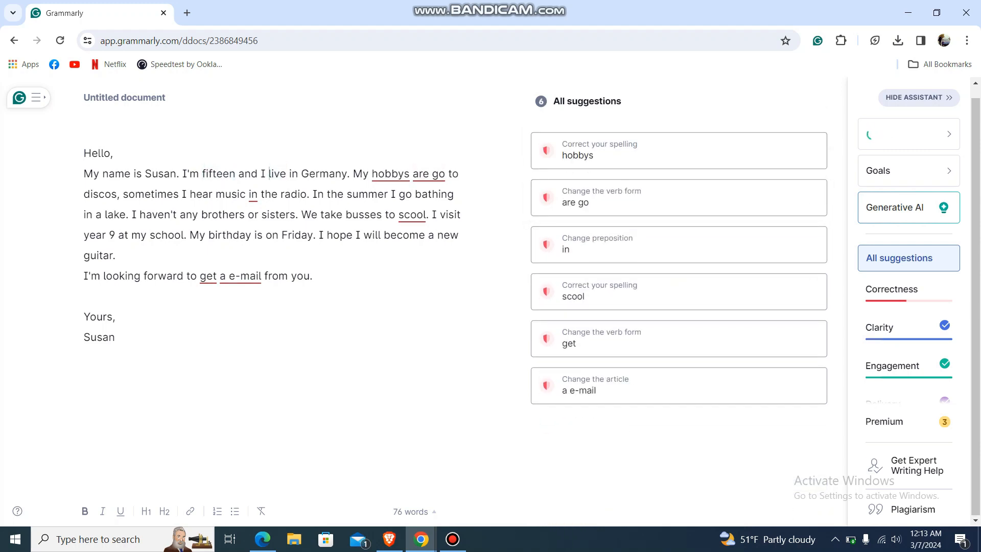
left_click(678, 150)
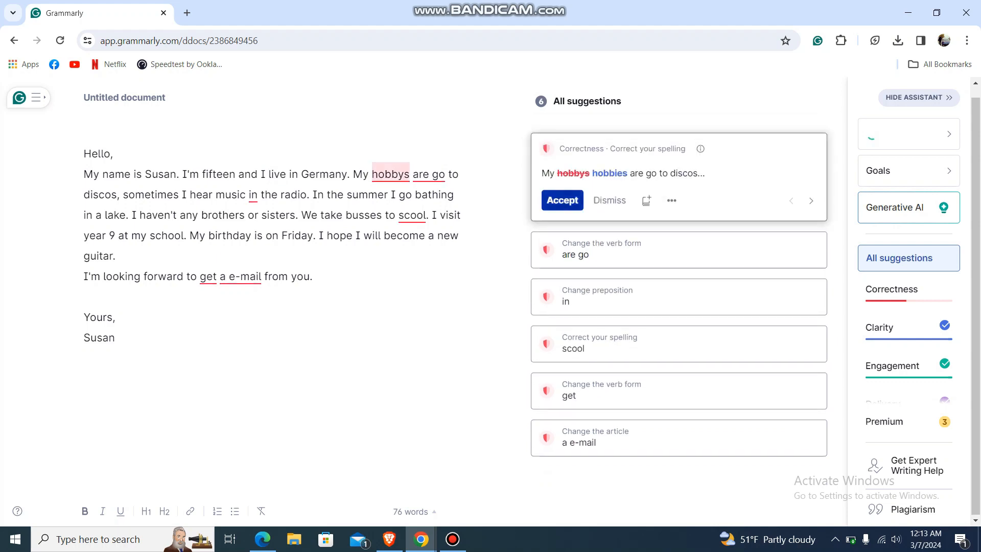
left_click(561, 200)
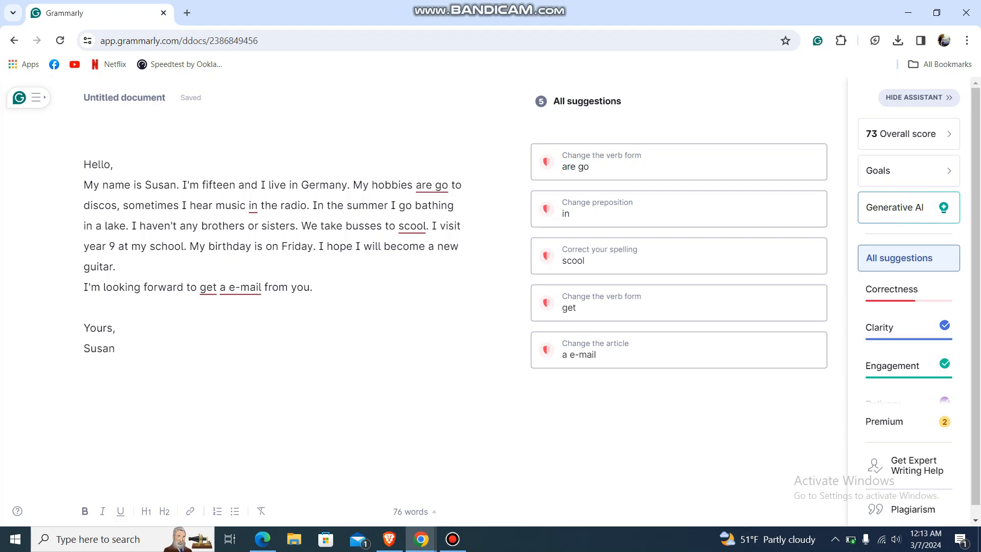
Accept the fixes are go→are going, in→on the radio, scool→school and get→getting.
left_click(372, 185)
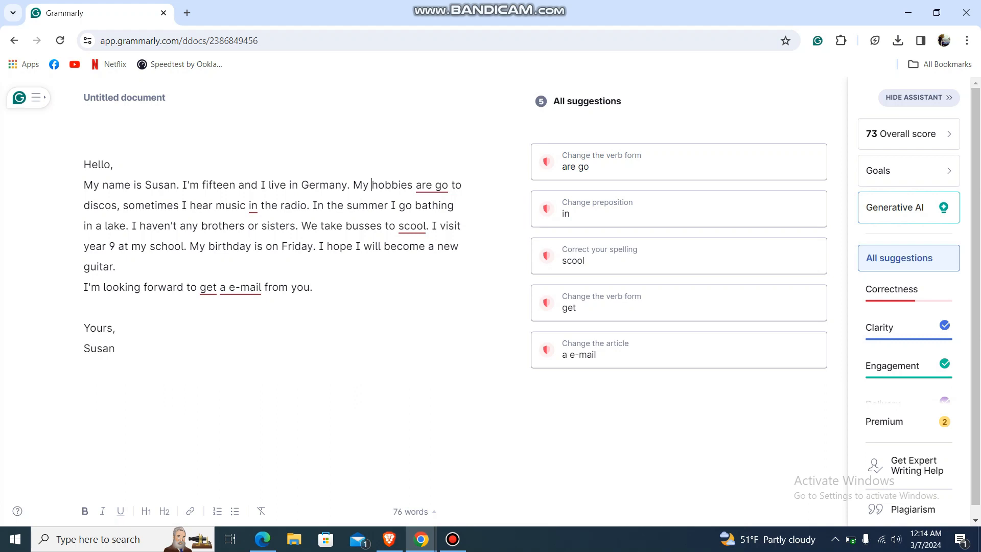
left_click(679, 162)
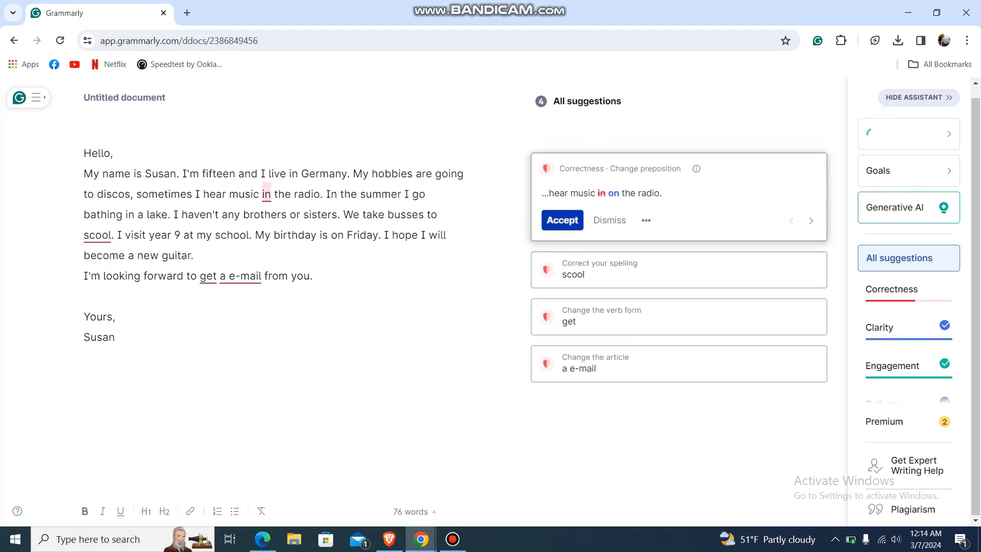
left_click(561, 220)
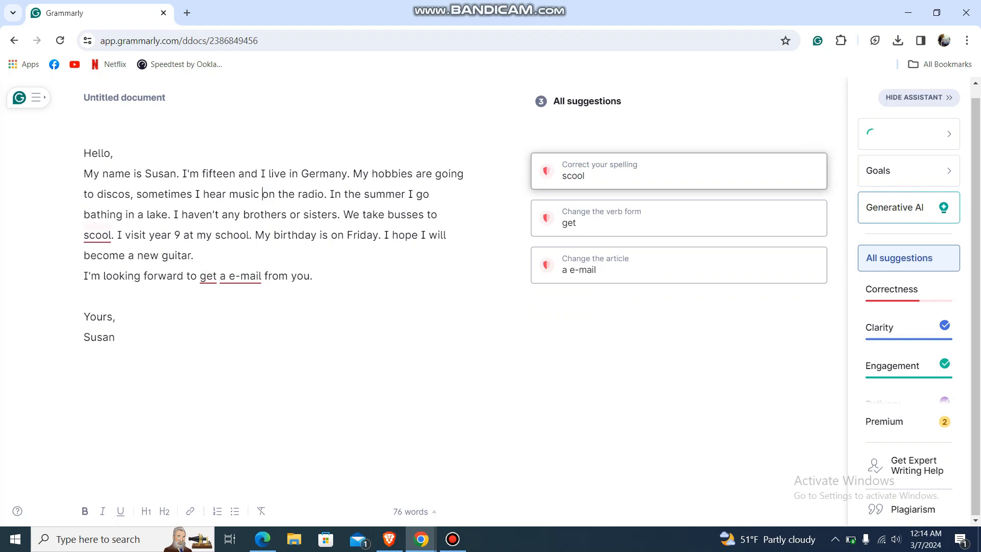
left_click(678, 170)
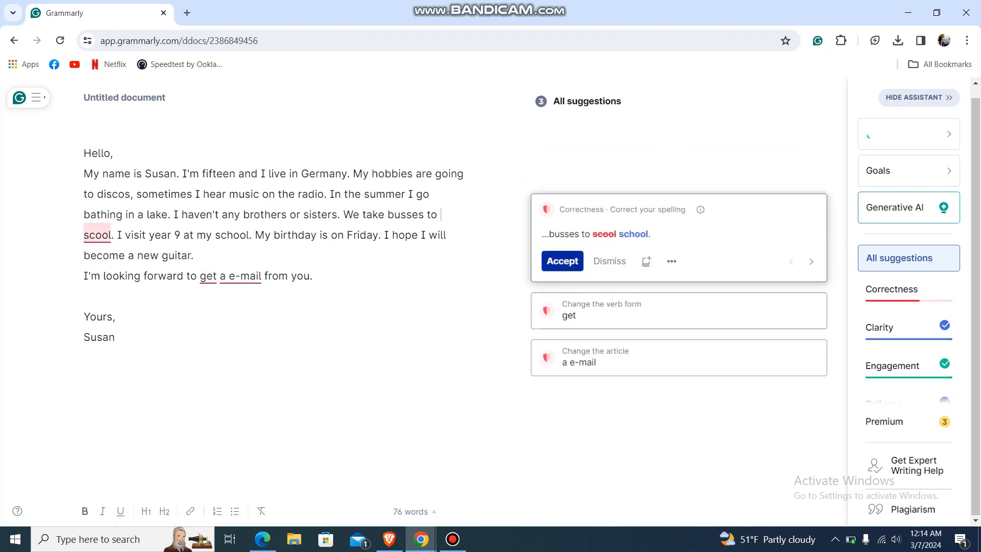
left_click(561, 260)
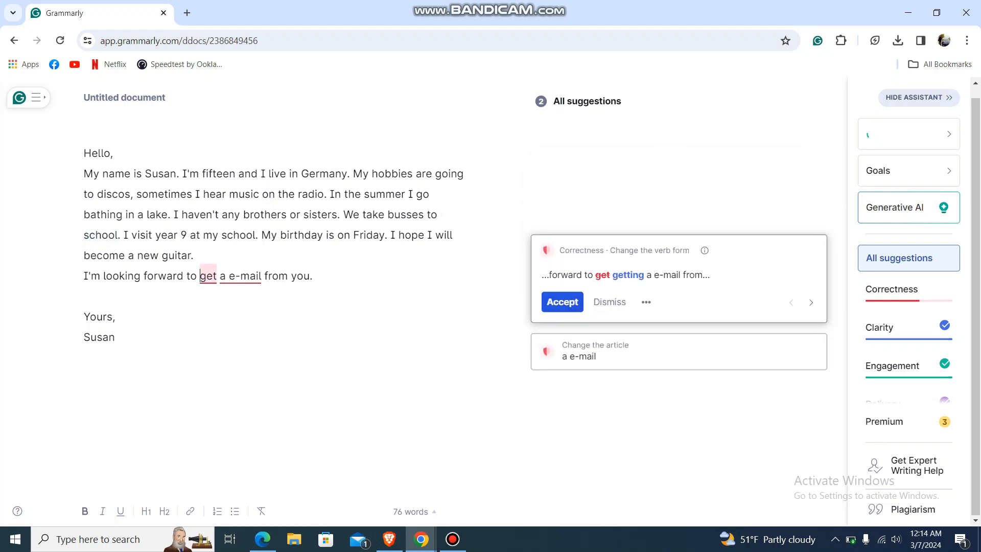
left_click(561, 301)
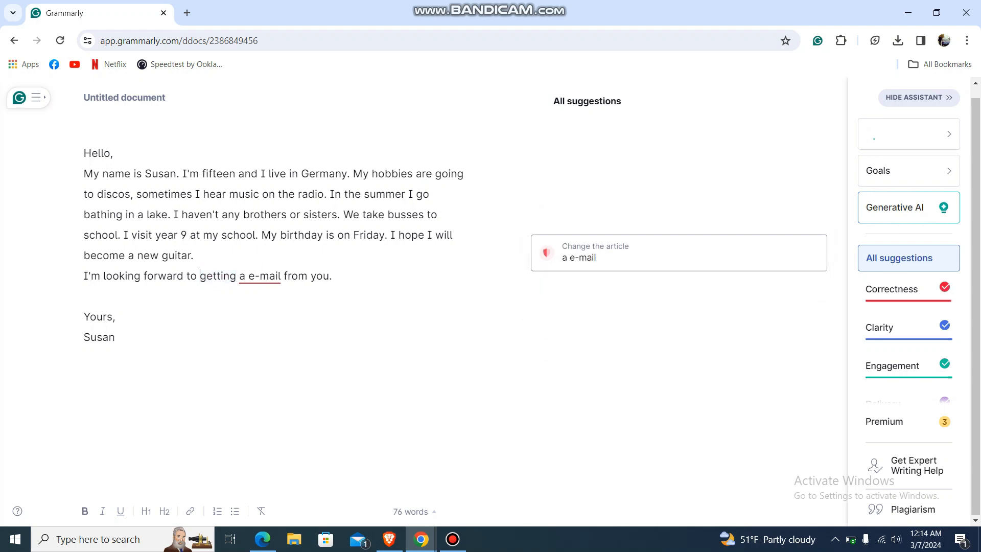